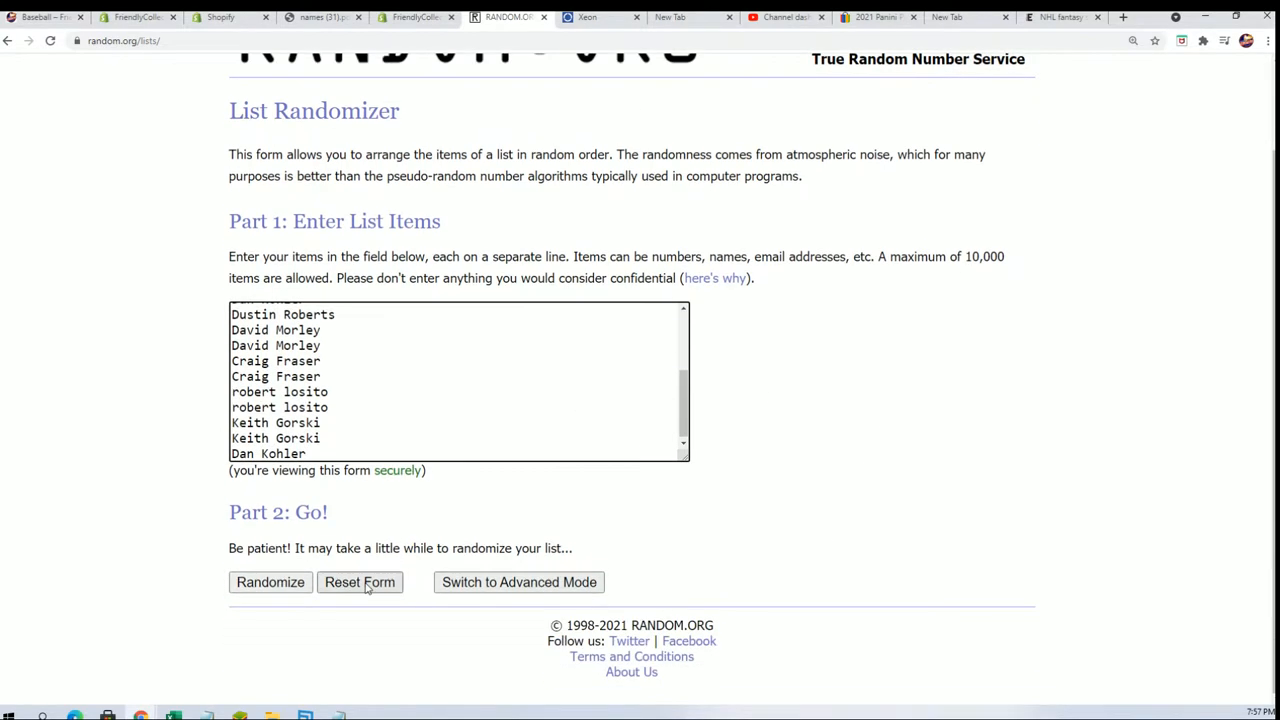
# Step: Randomize the 19 owner names, then reshuffle the list four more times
pyautogui.click(270, 582)
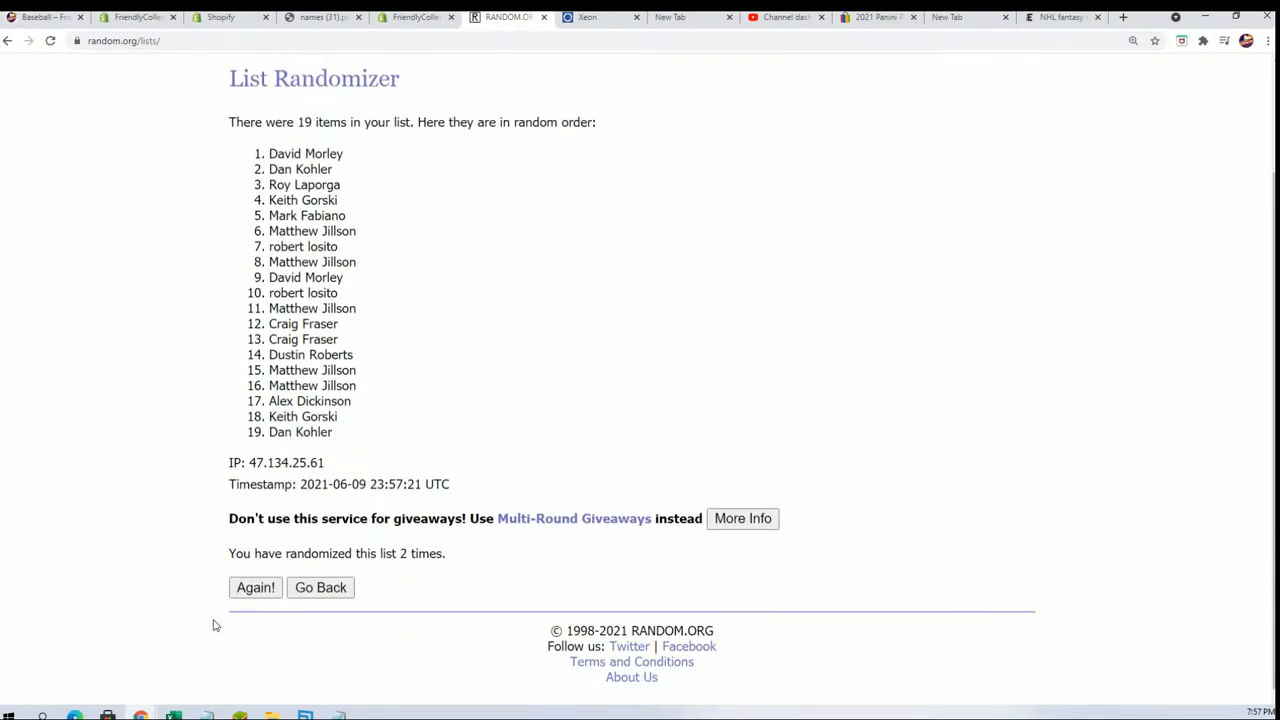
pyautogui.click(256, 588)
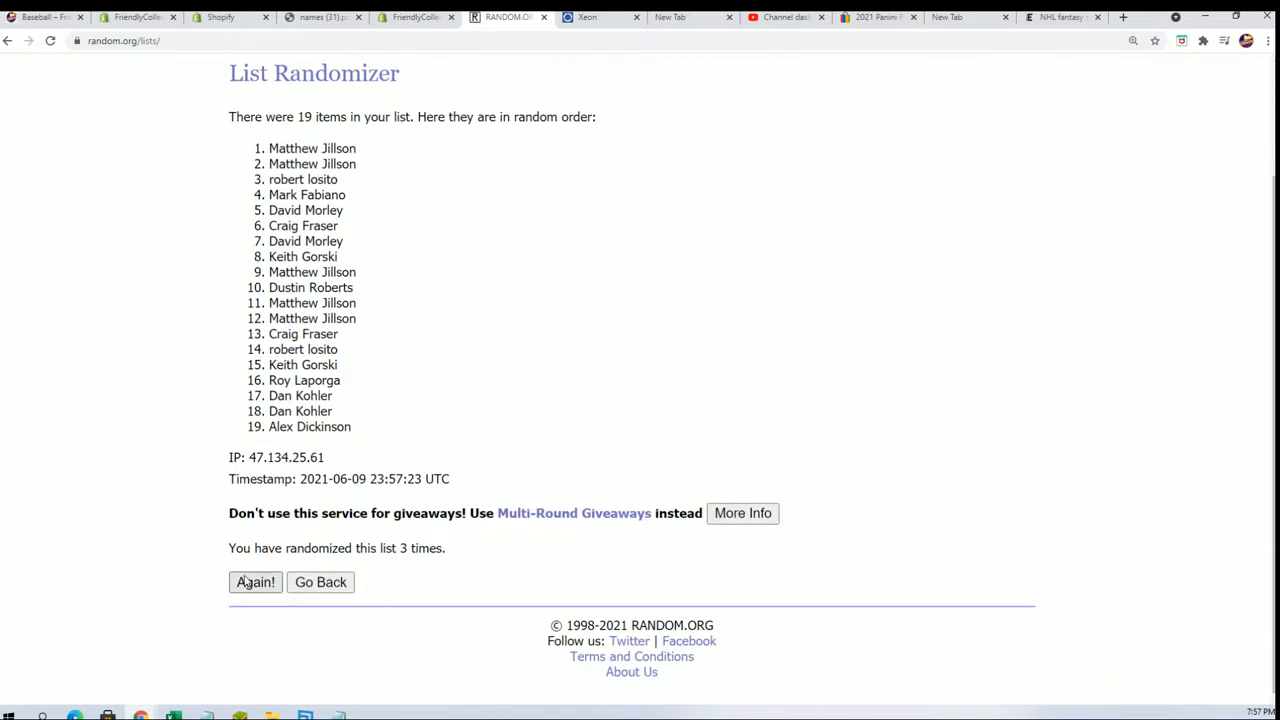
pyautogui.click(256, 582)
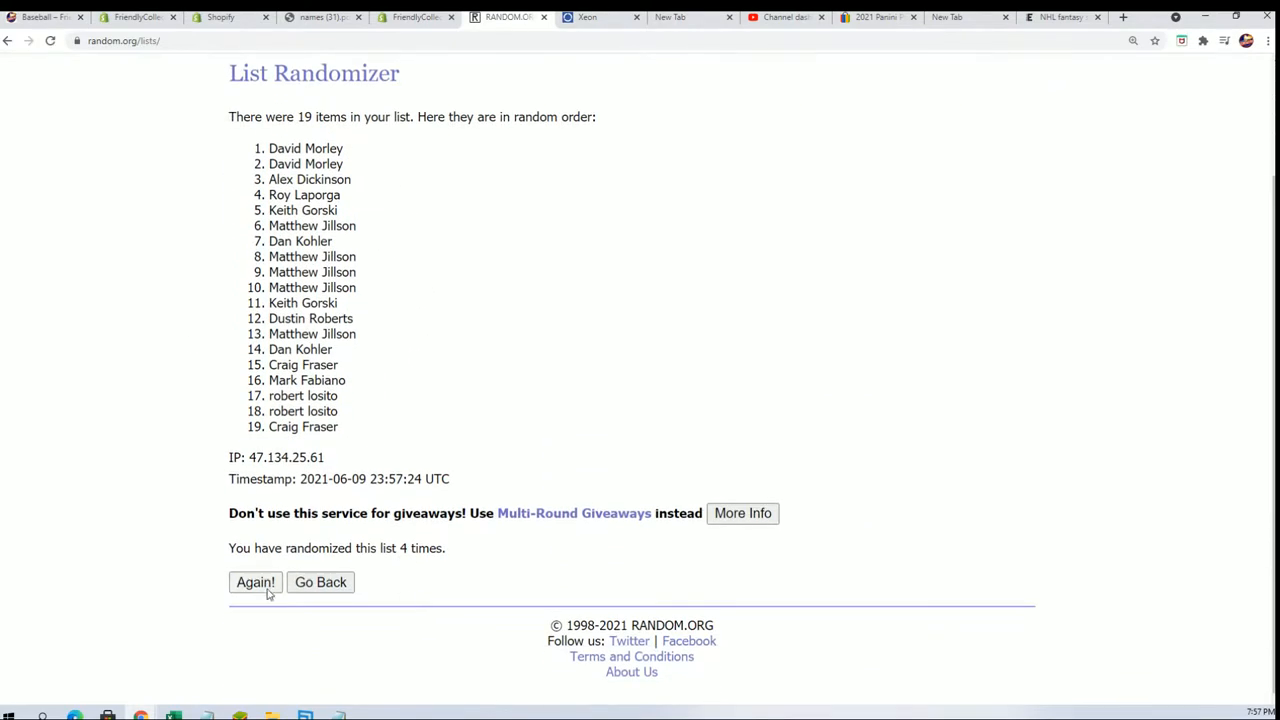
pyautogui.click(256, 582)
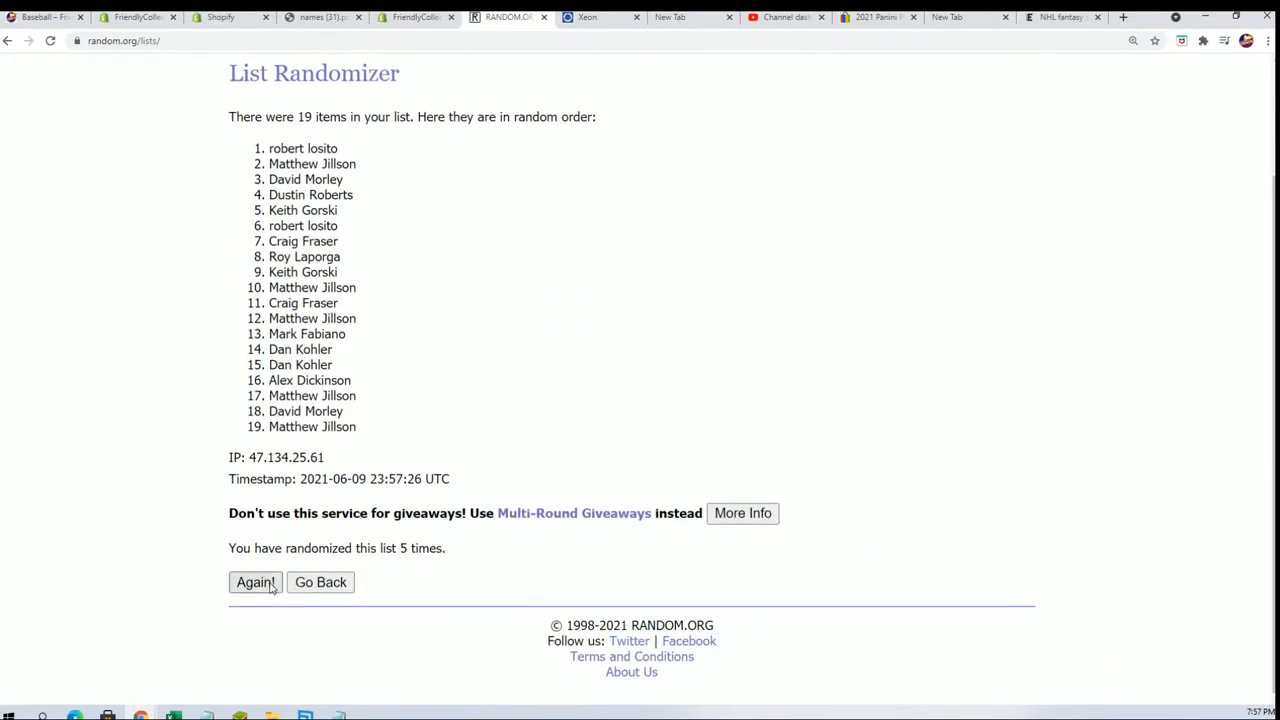
pyautogui.click(256, 582)
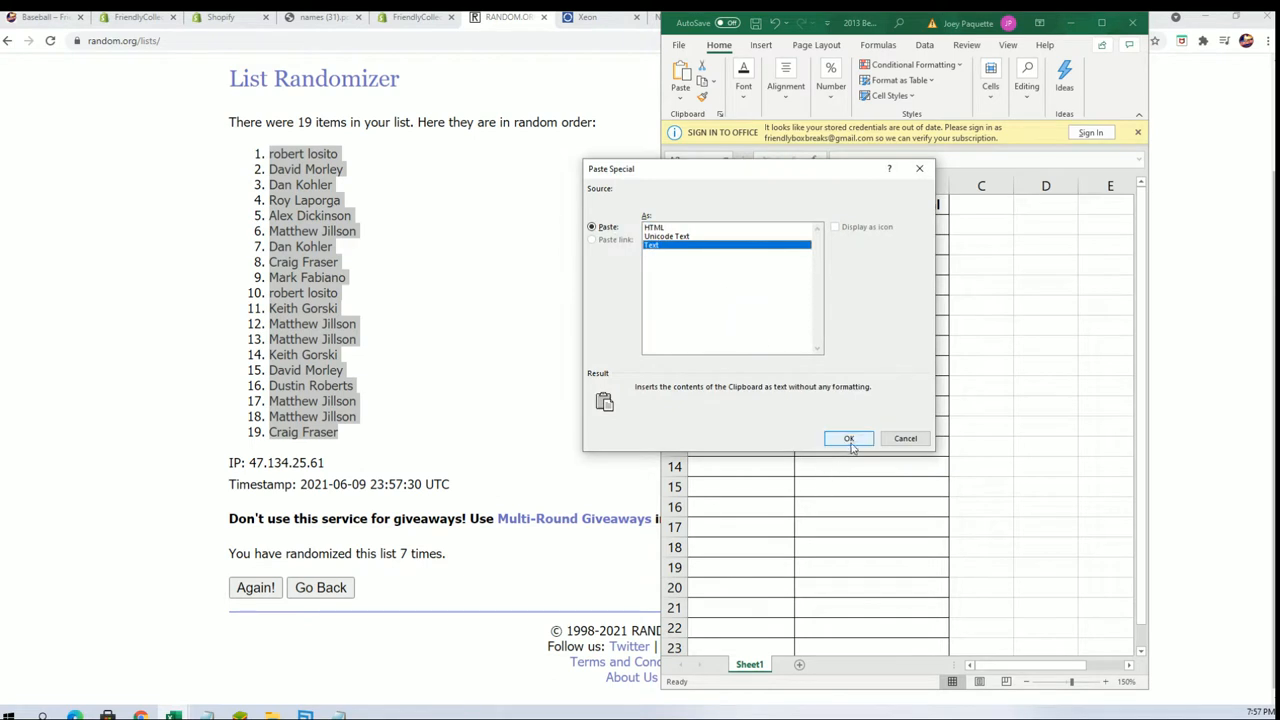
# Step: Paste the shuffled names into A2:A20 as plain text and close the sign-in banner
pyautogui.click(848, 438)
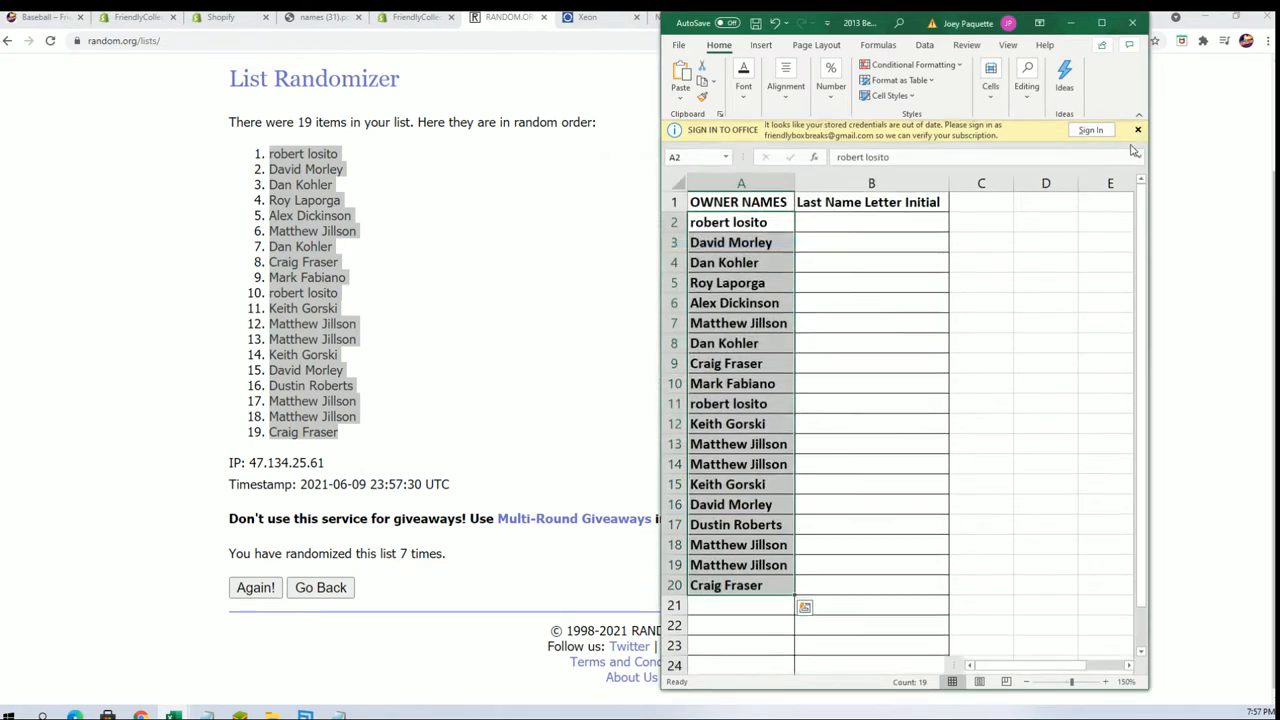
pyautogui.click(1136, 130)
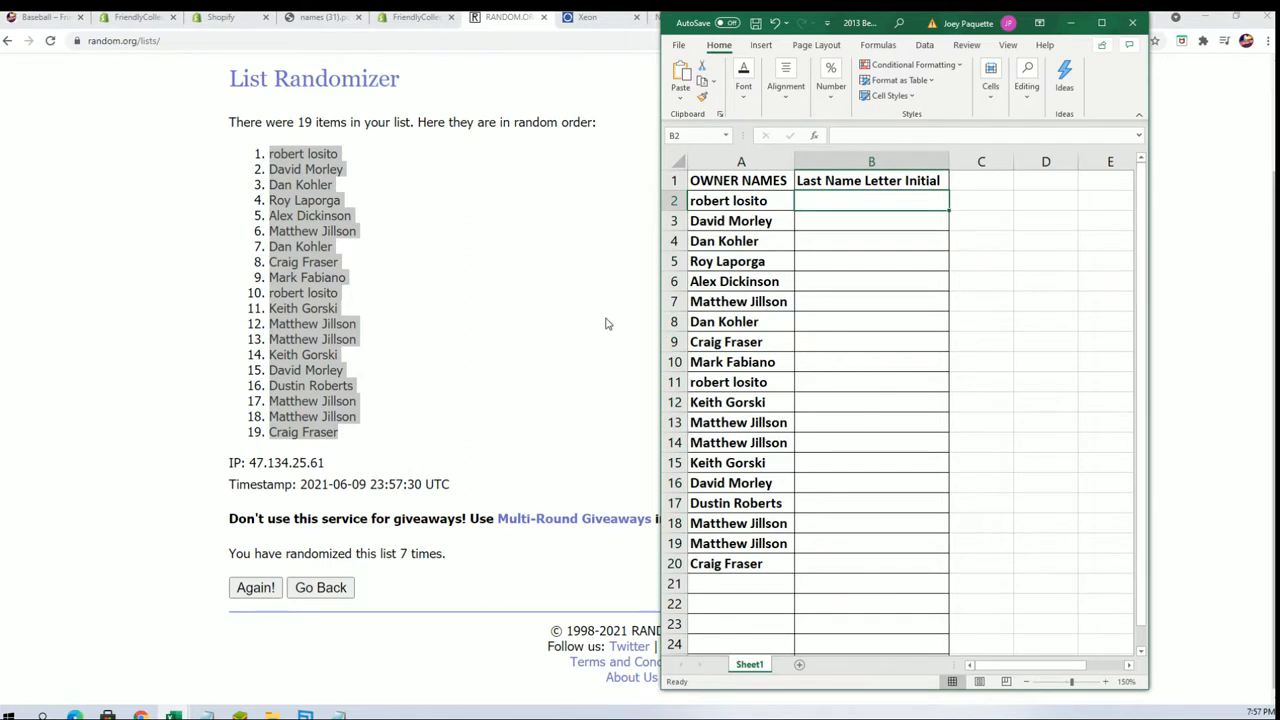
pyautogui.moveTo(1026, 260)
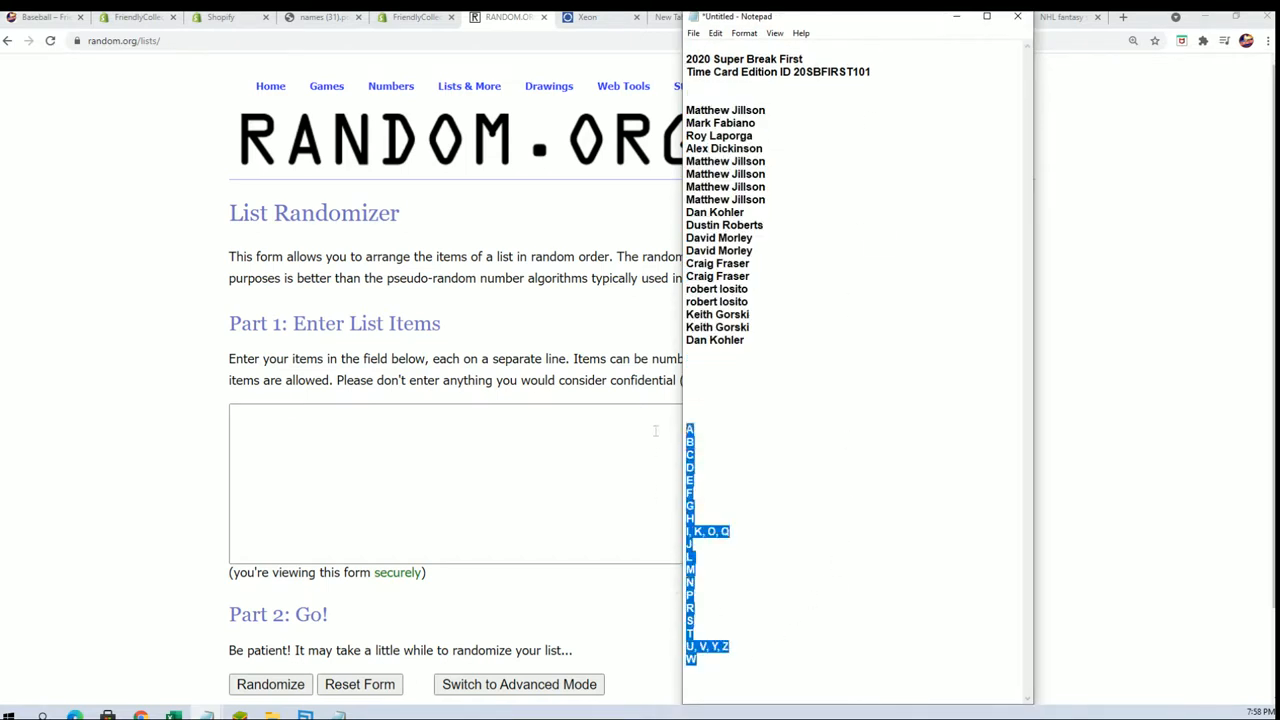
# Step: Copy the selected last-name initial letters from Notepad for the randomizer list
pyautogui.rightClick(700, 540)
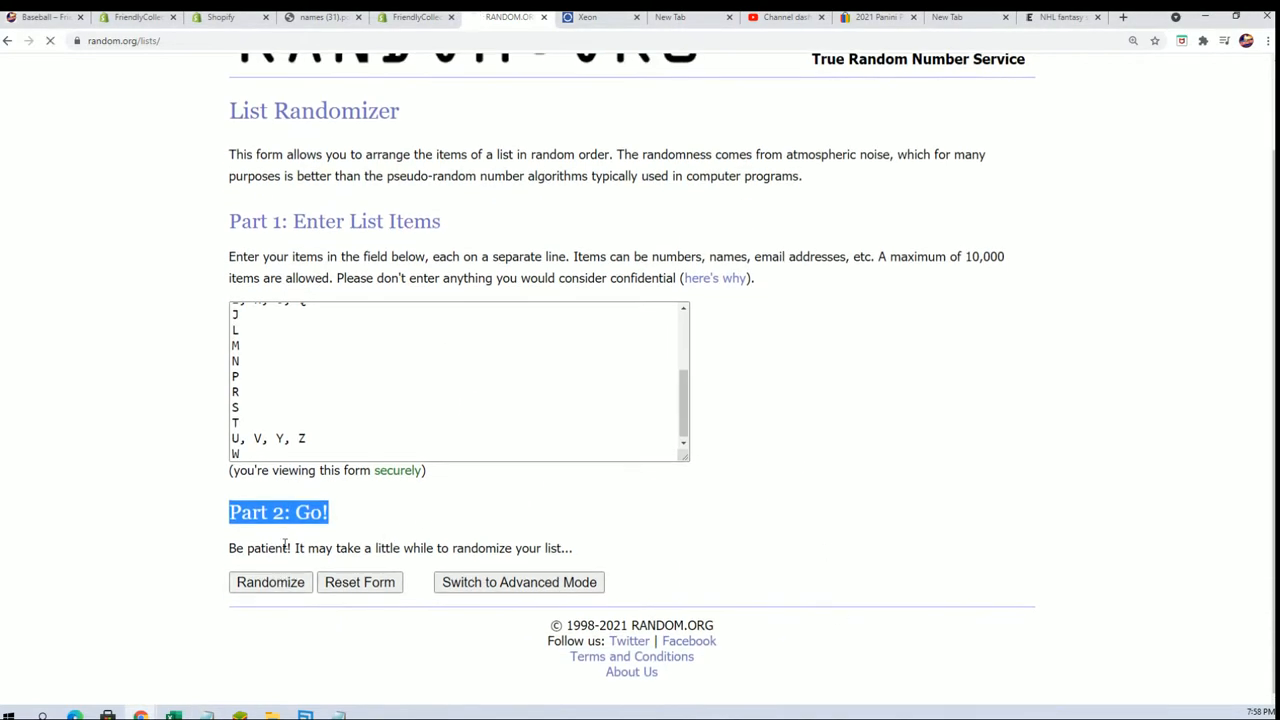
# Step: Randomize the 19 letter initials, then reshuffle them three more times
pyautogui.click(270, 582)
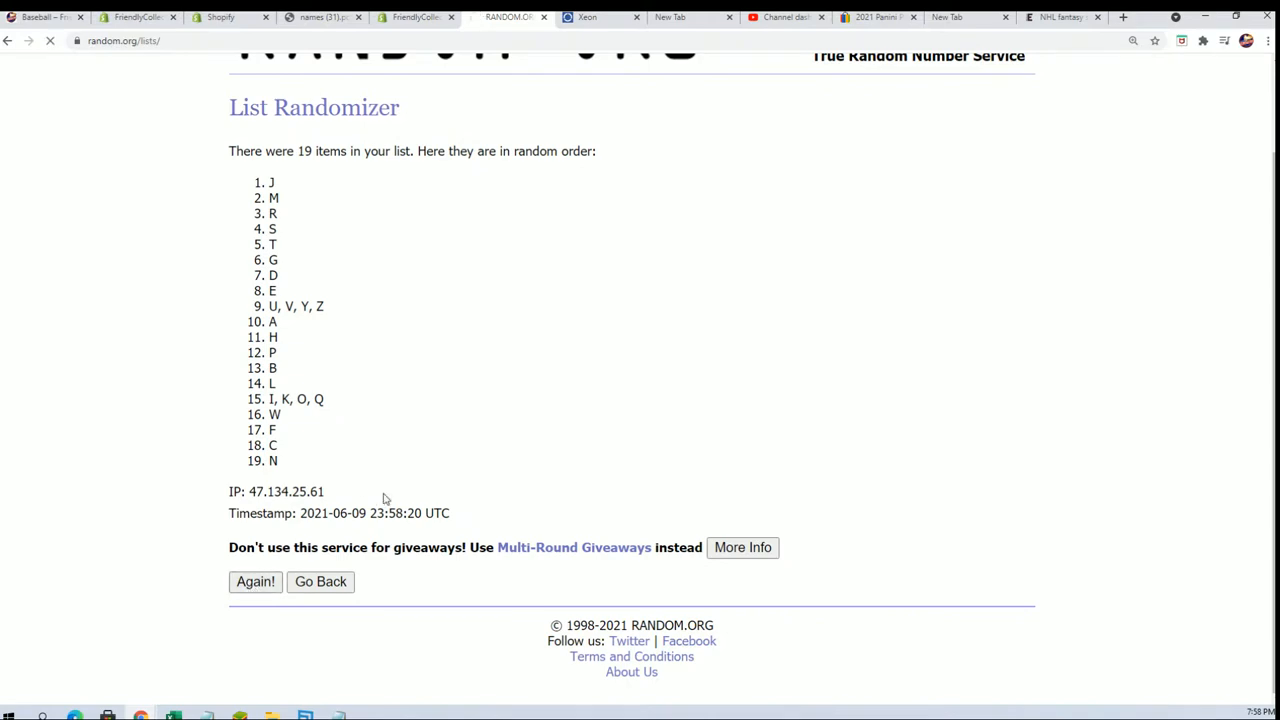
pyautogui.click(256, 580)
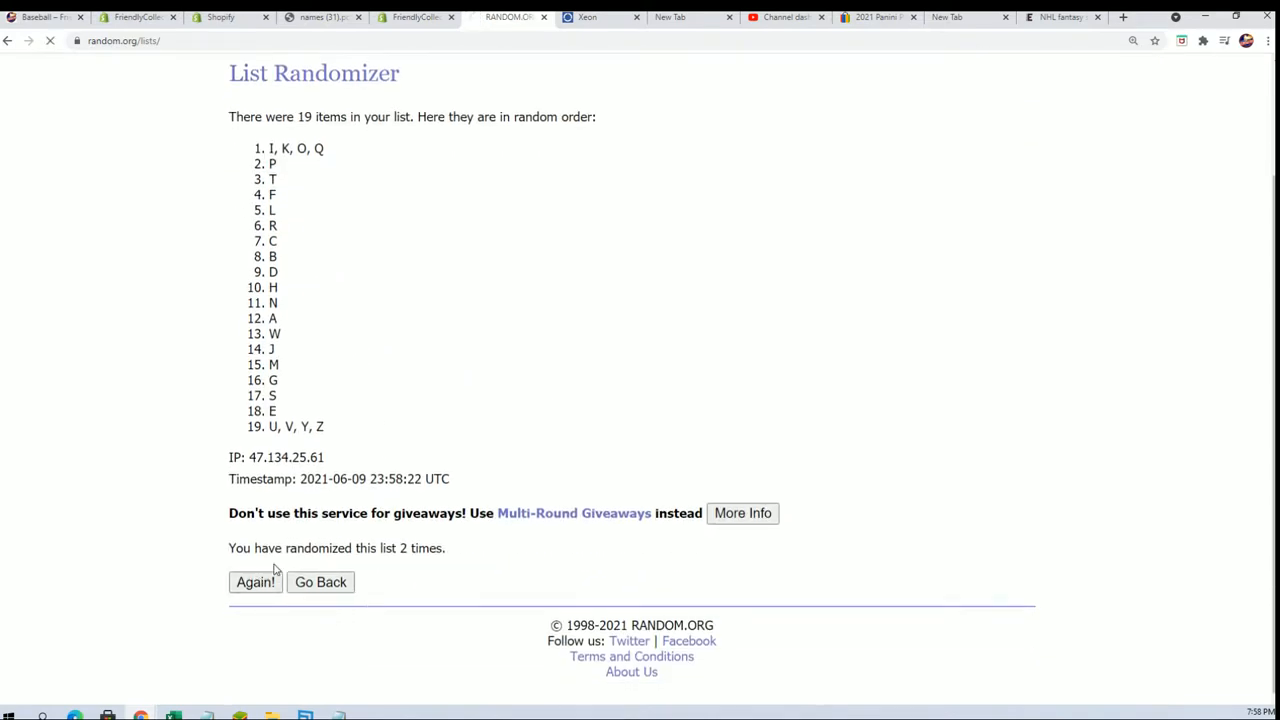
pyautogui.click(256, 582)
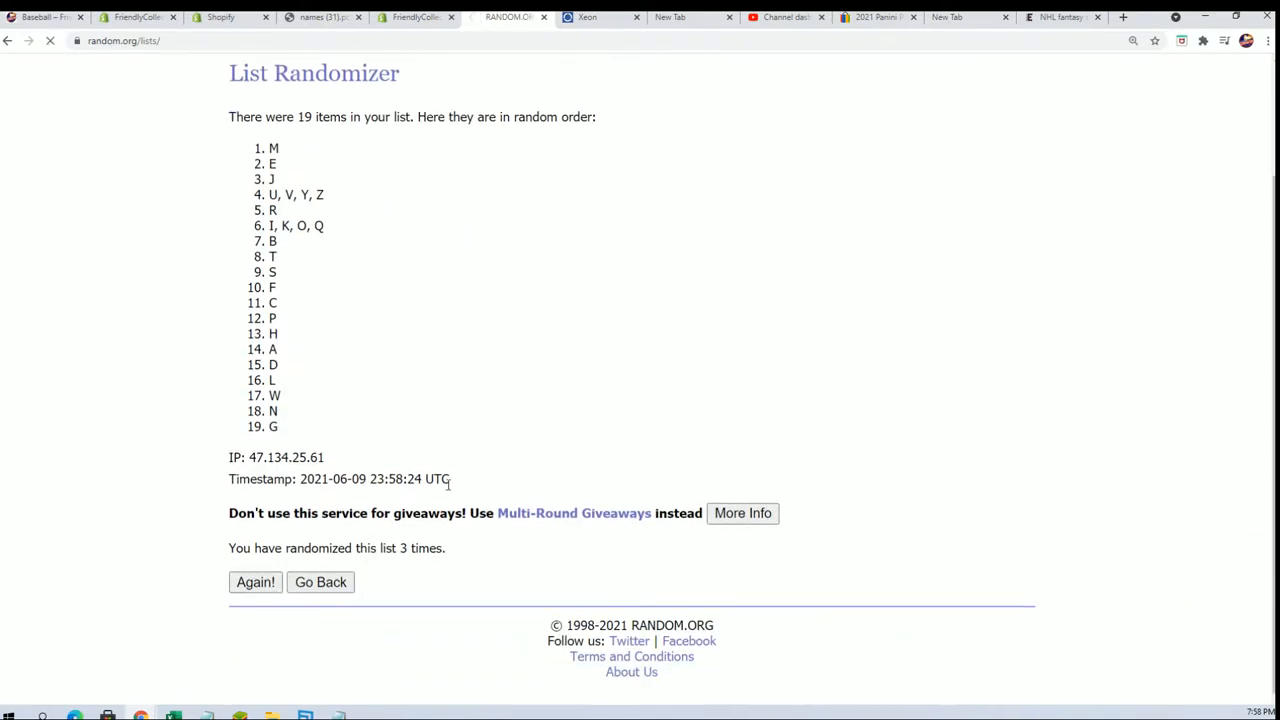
pyautogui.click(256, 582)
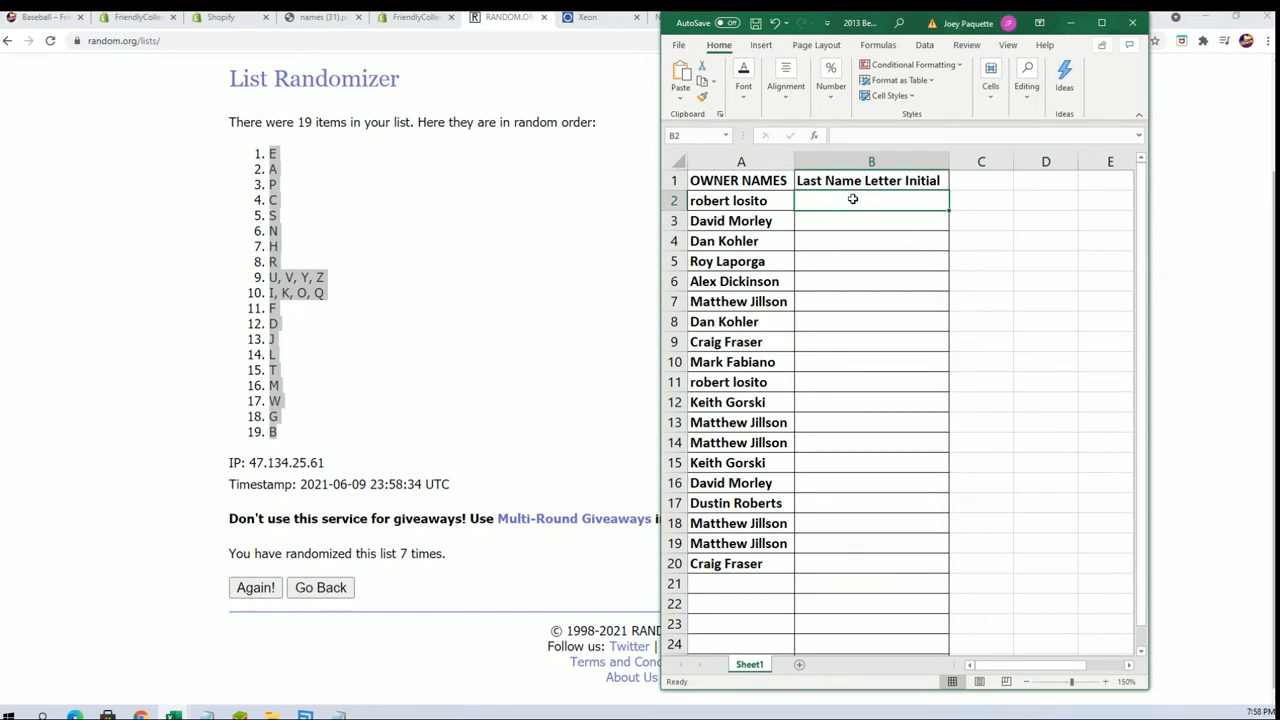
# Step: Paste Special the shuffled initials into B2:B20 as Text and maximize the Excel window
pyautogui.rightClick(852, 200)
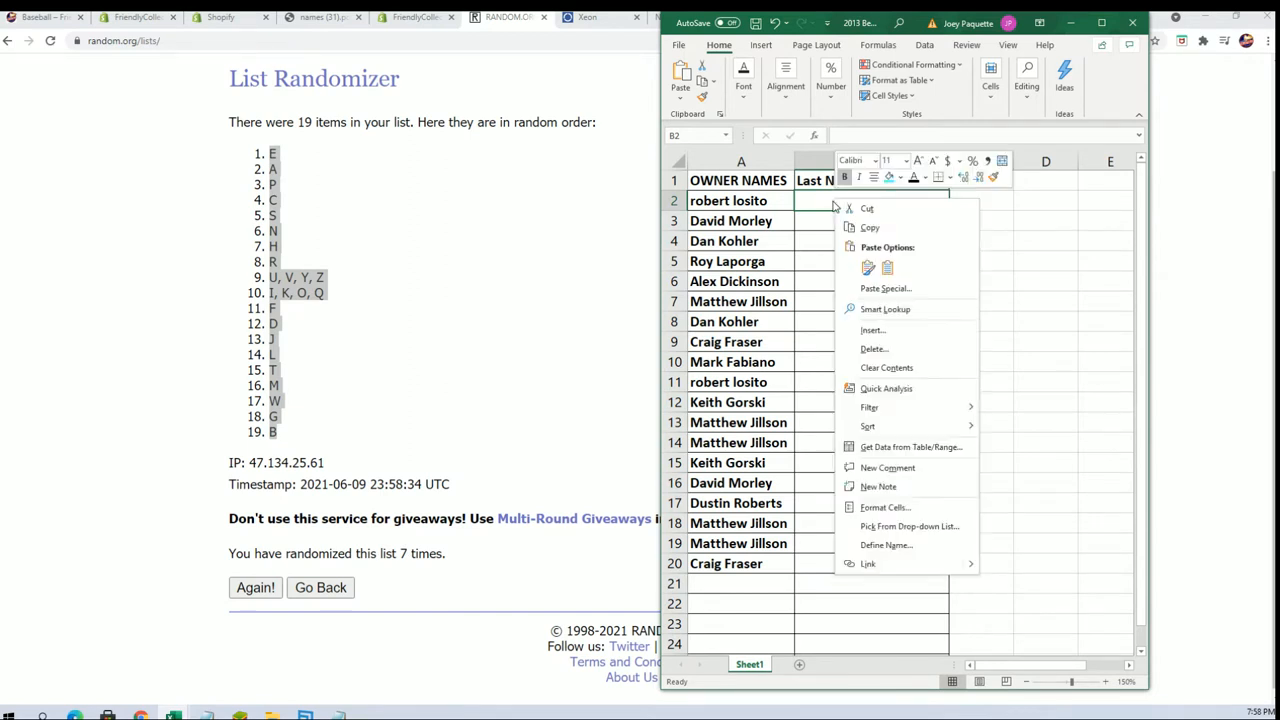
pyautogui.click(884, 288)
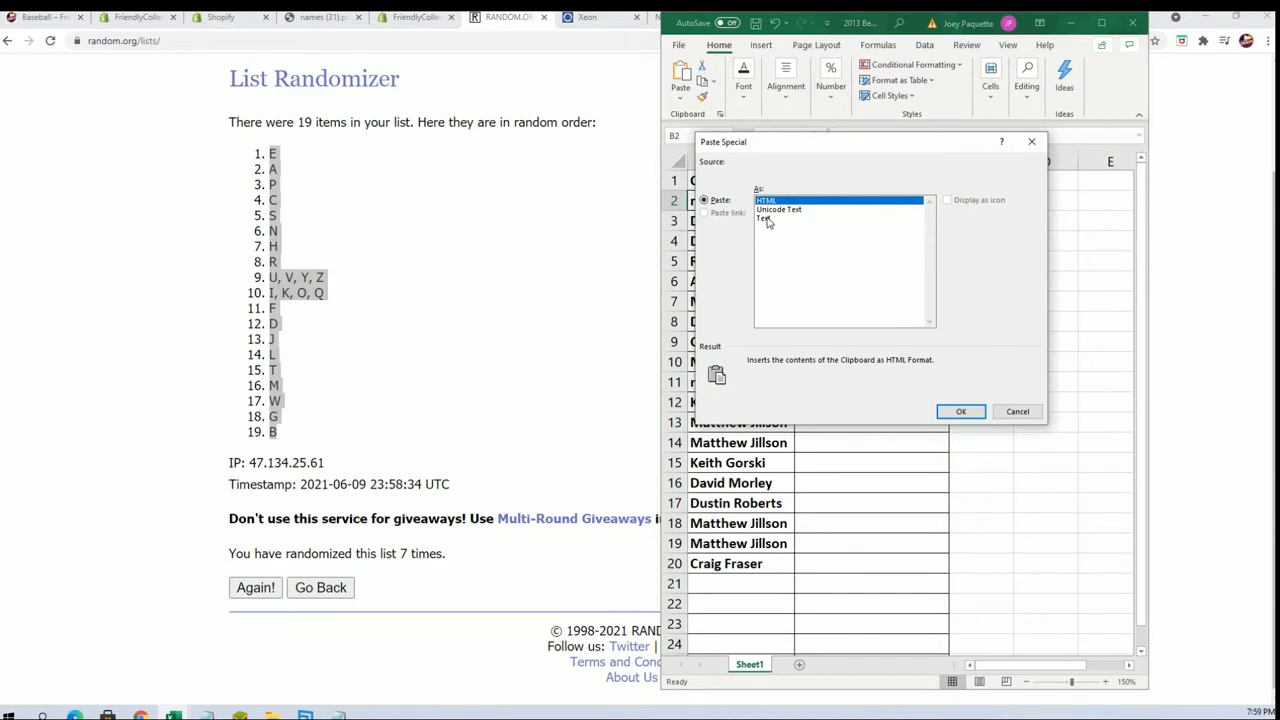
pyautogui.click(764, 218)
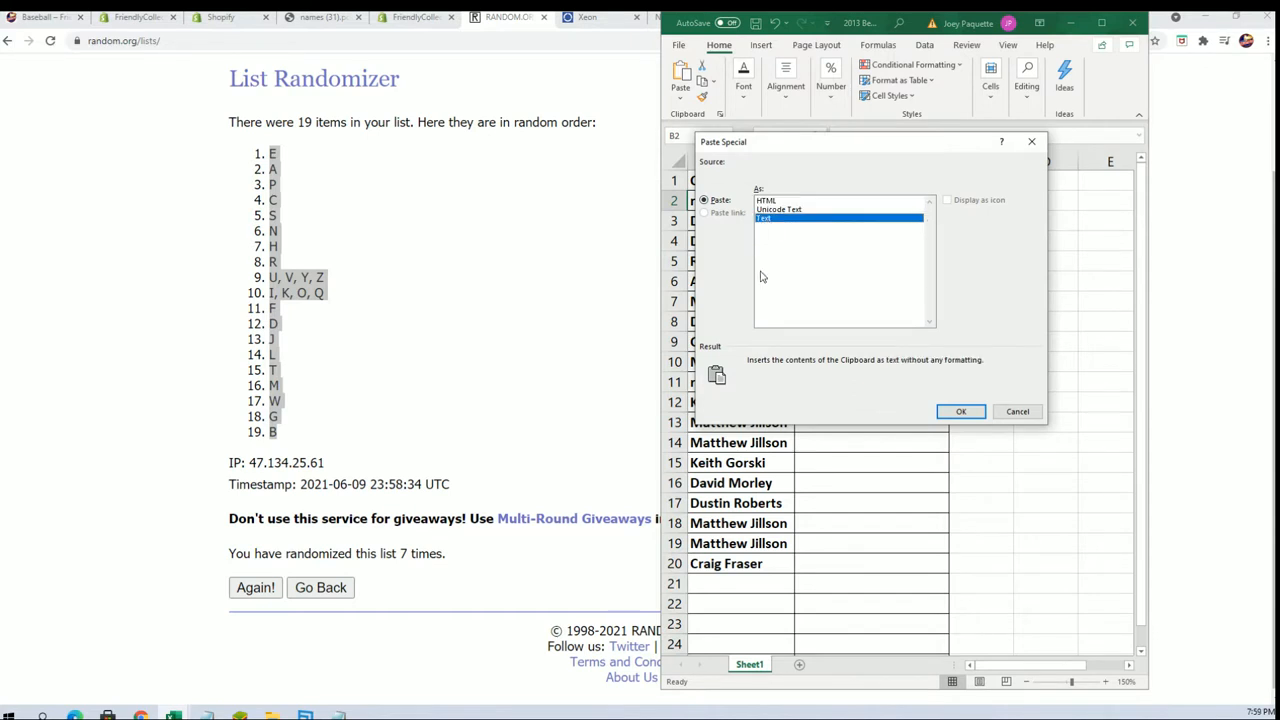
pyautogui.click(960, 412)
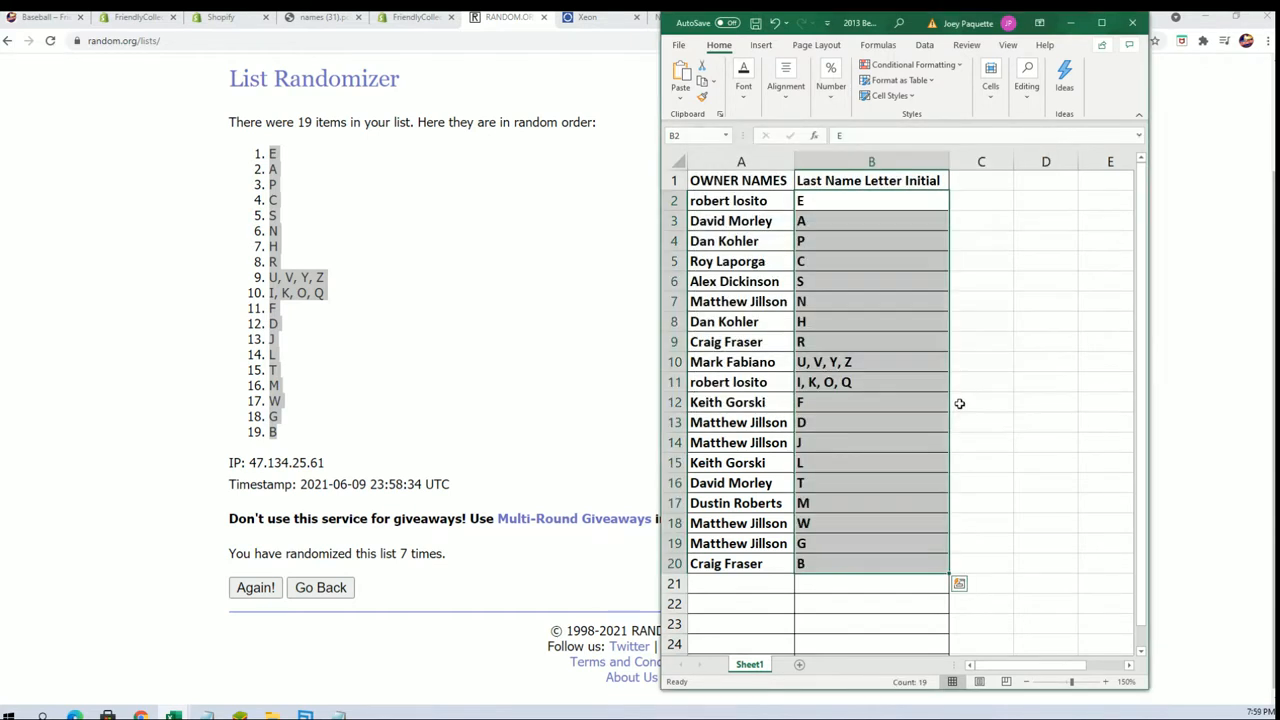
pyautogui.moveTo(800, 462)
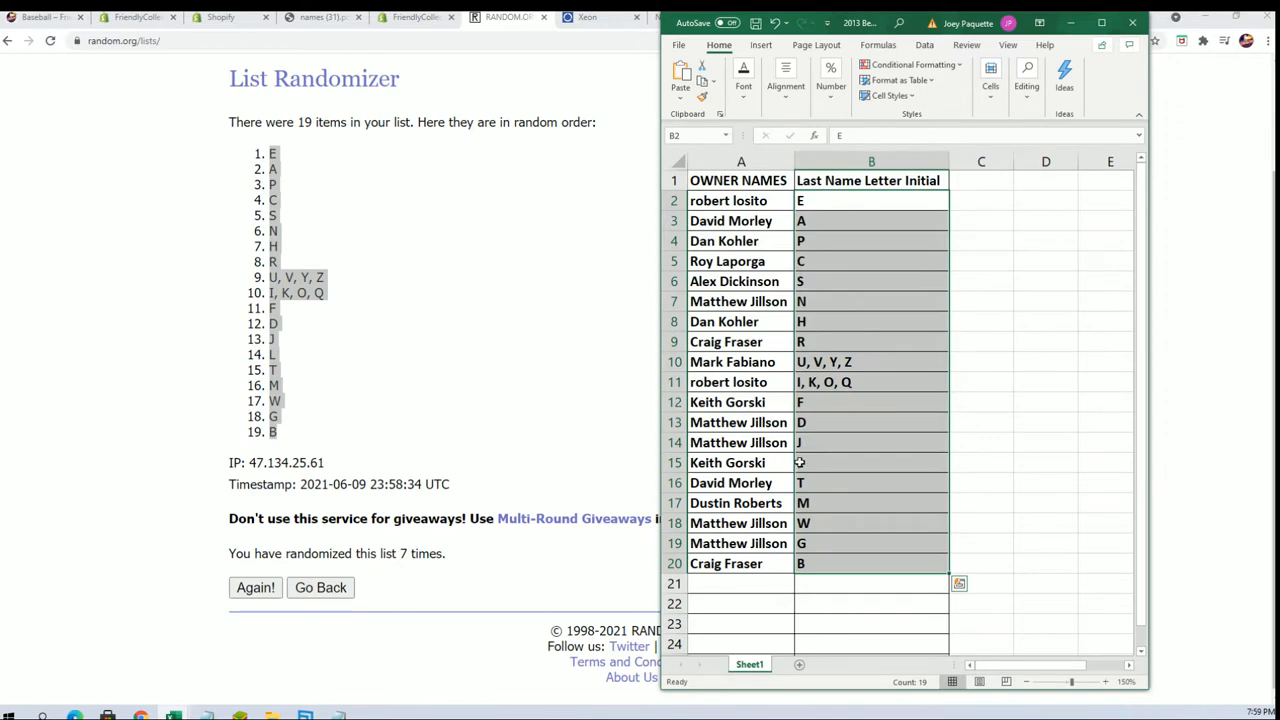
pyautogui.click(1100, 22)
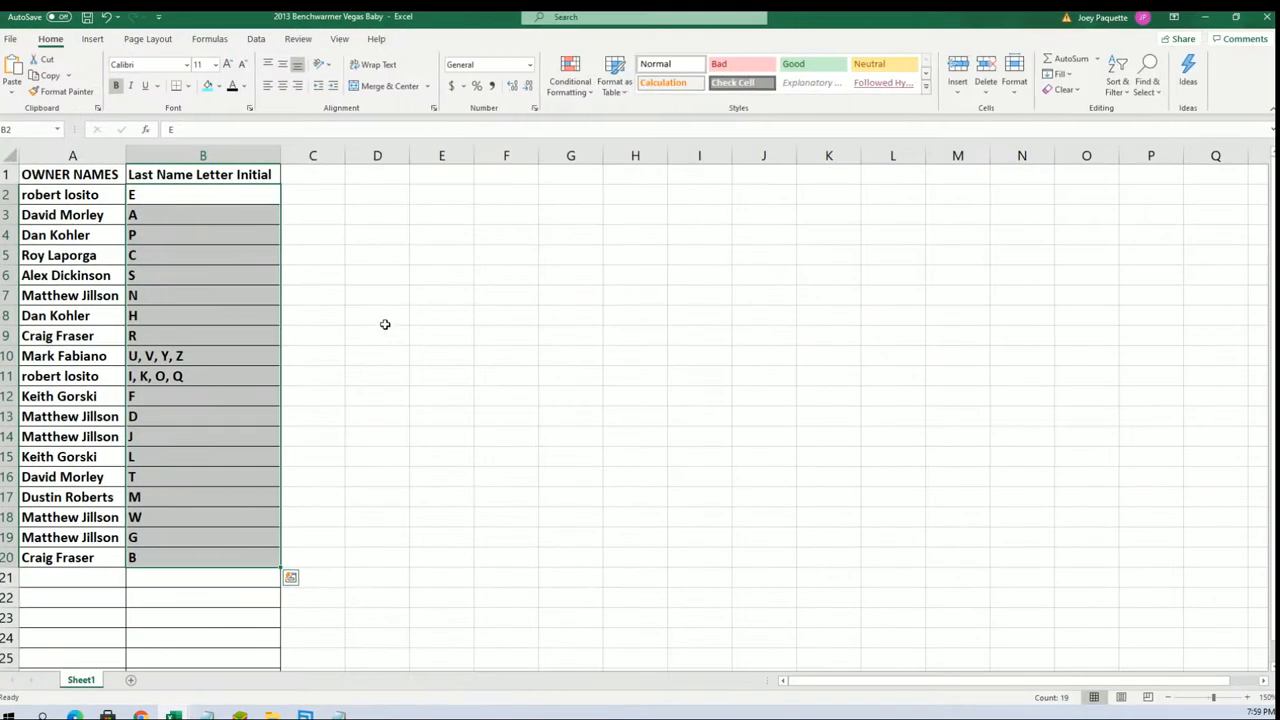